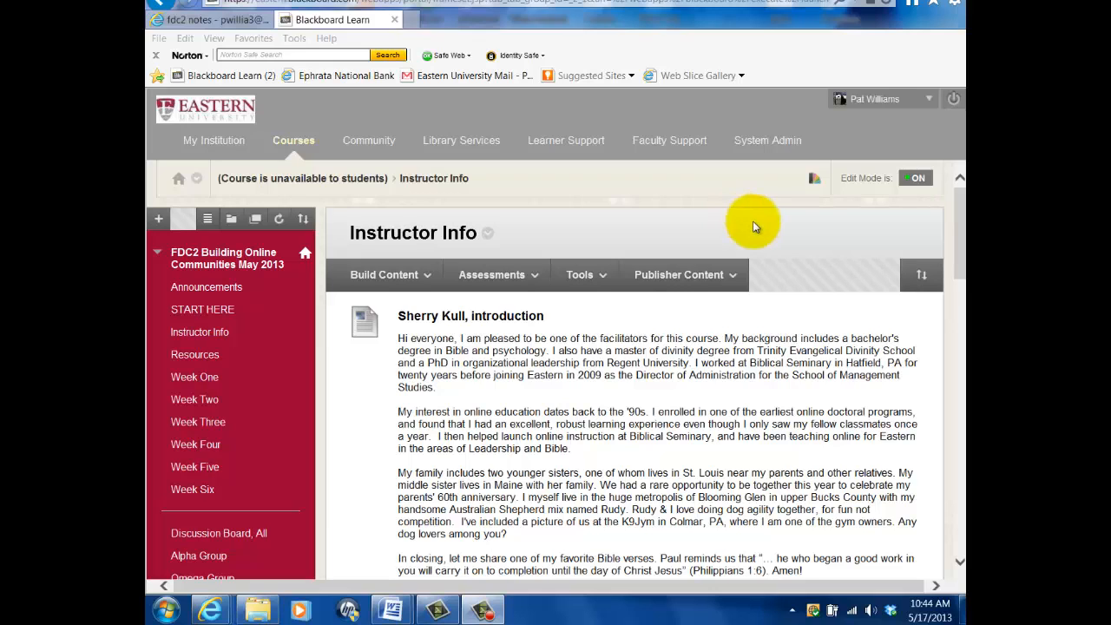
mouse_move(925, 243)
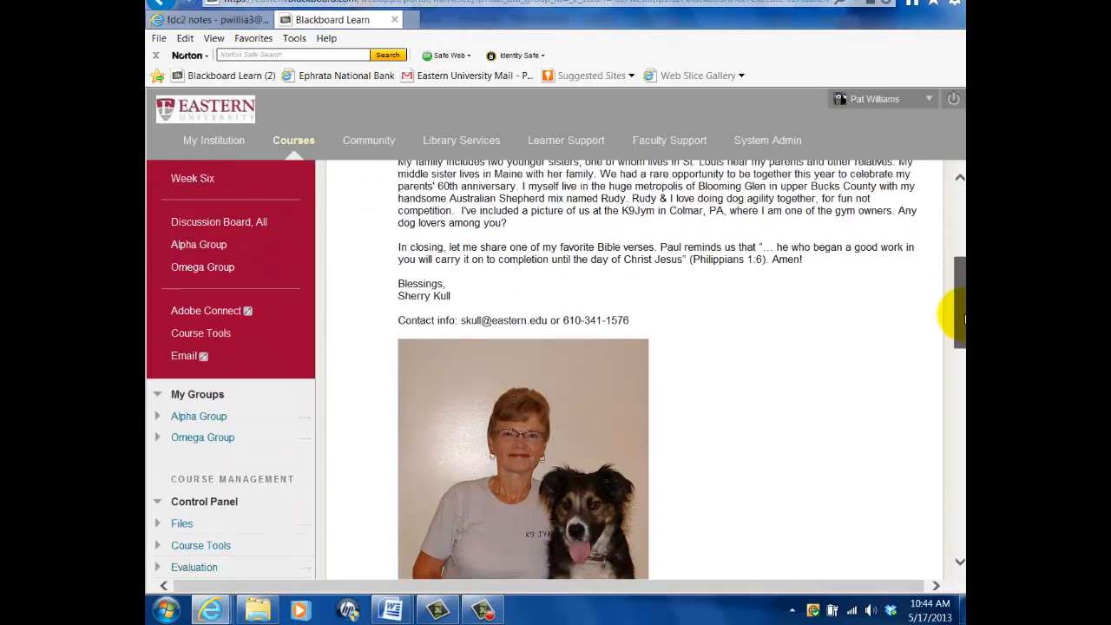
scroll(down, 3)
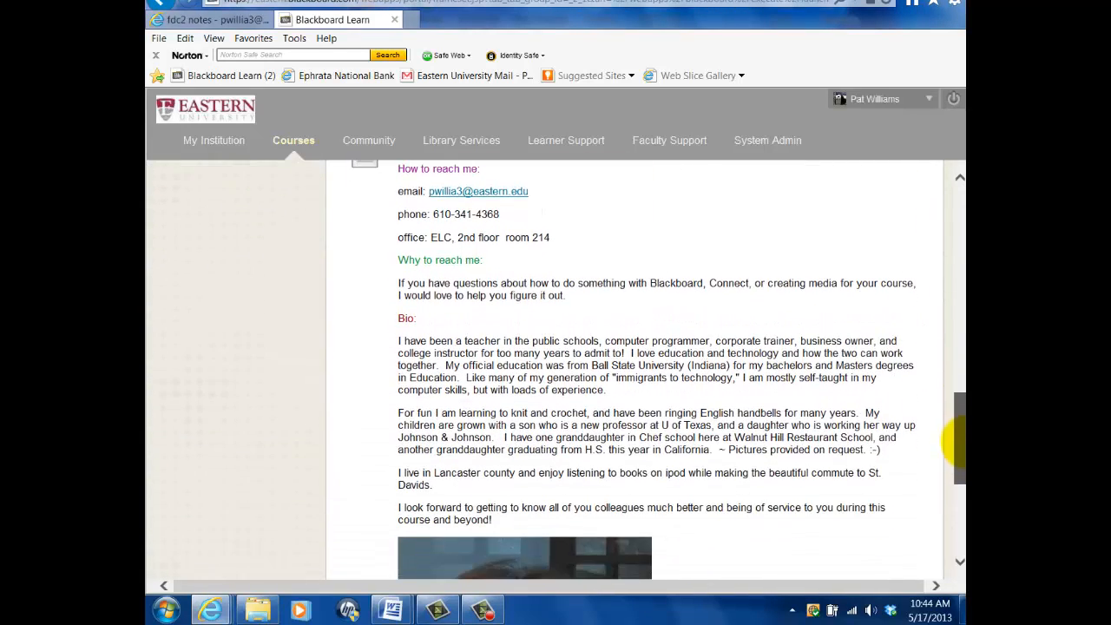
scroll(down, 3)
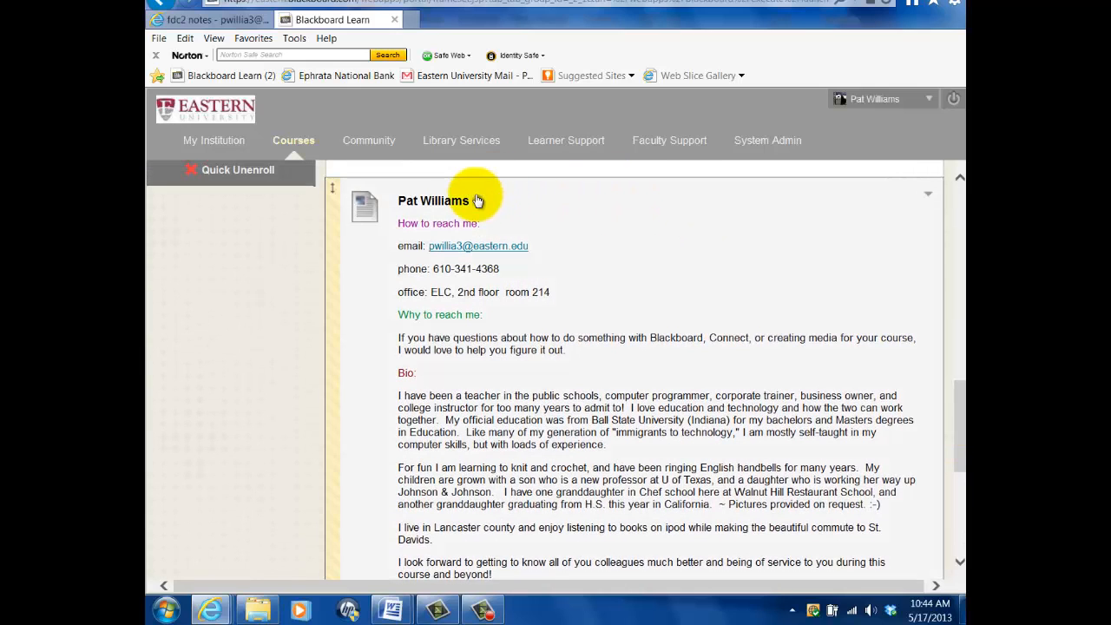
click(478, 200)
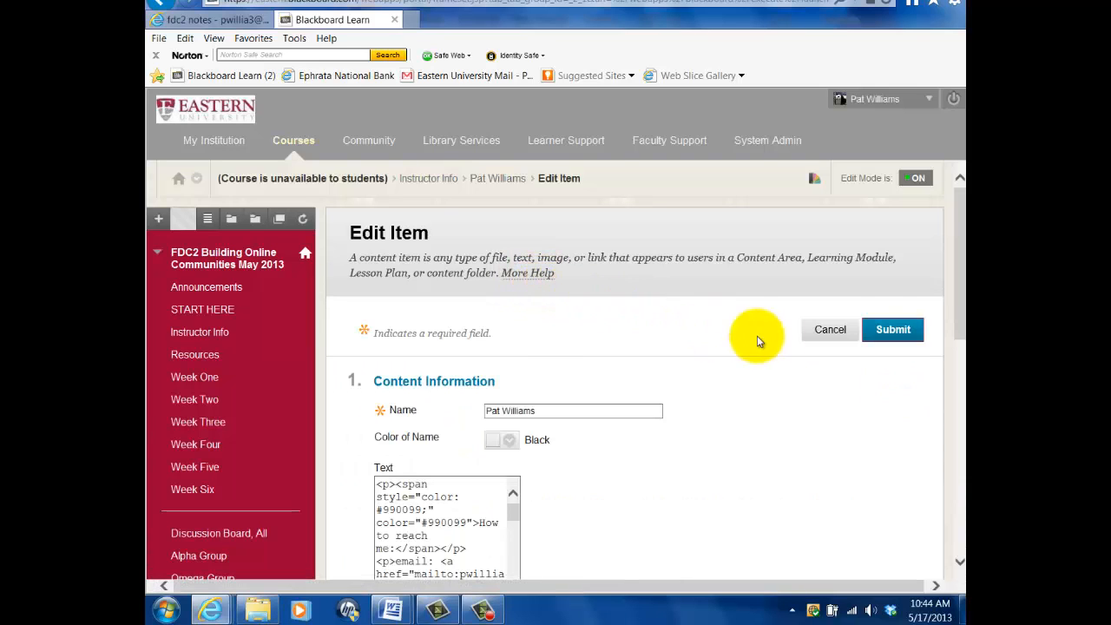
mouse_move(961, 284)
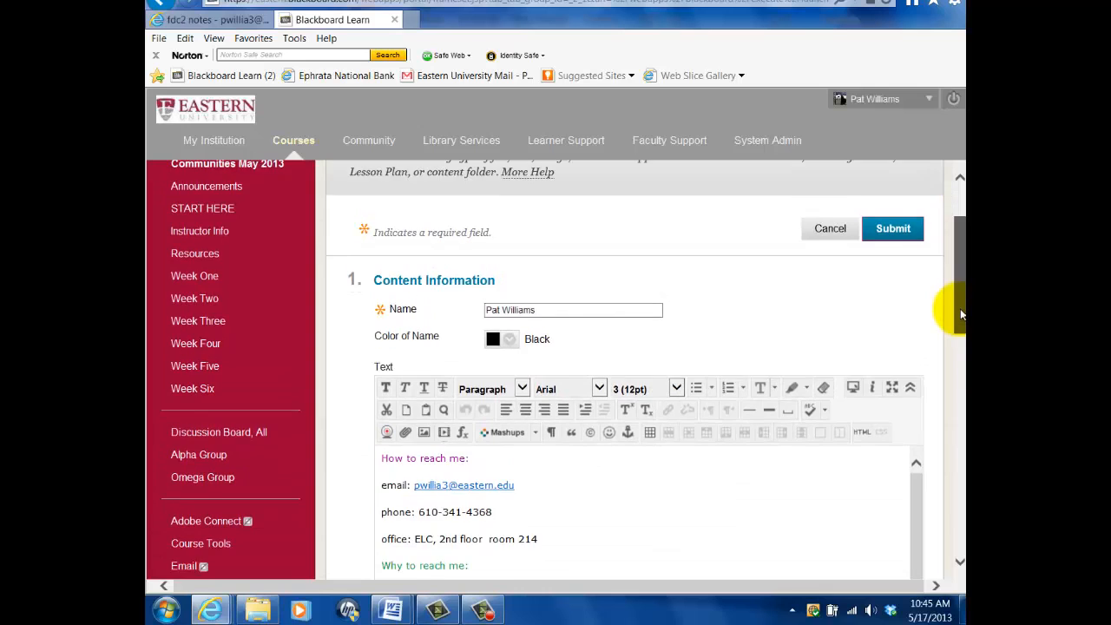
scroll(down, 3)
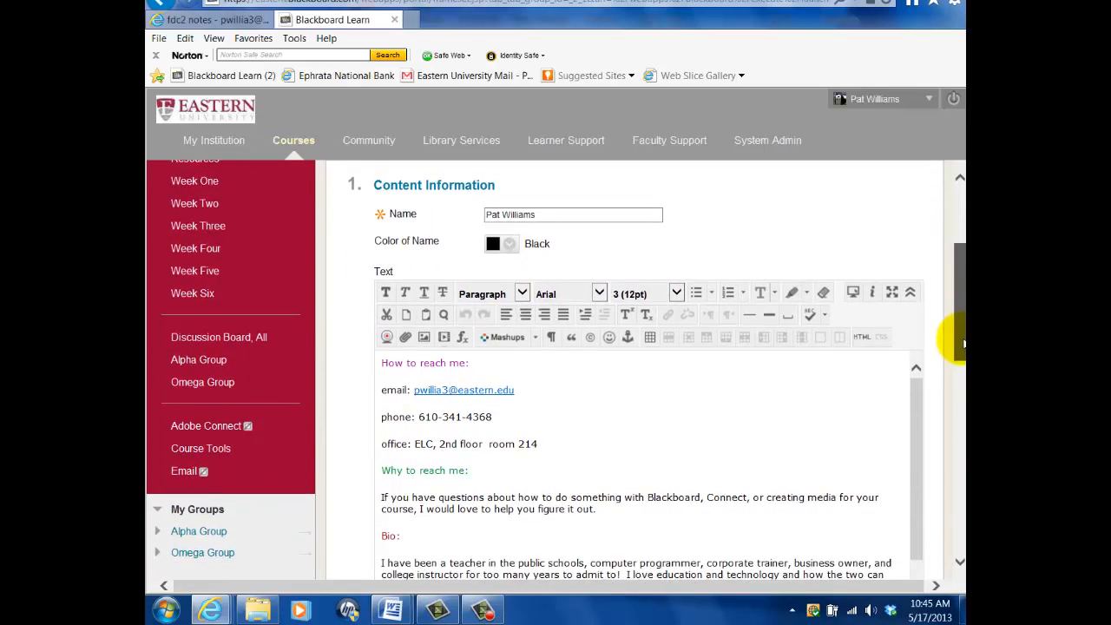
scroll(down, 3)
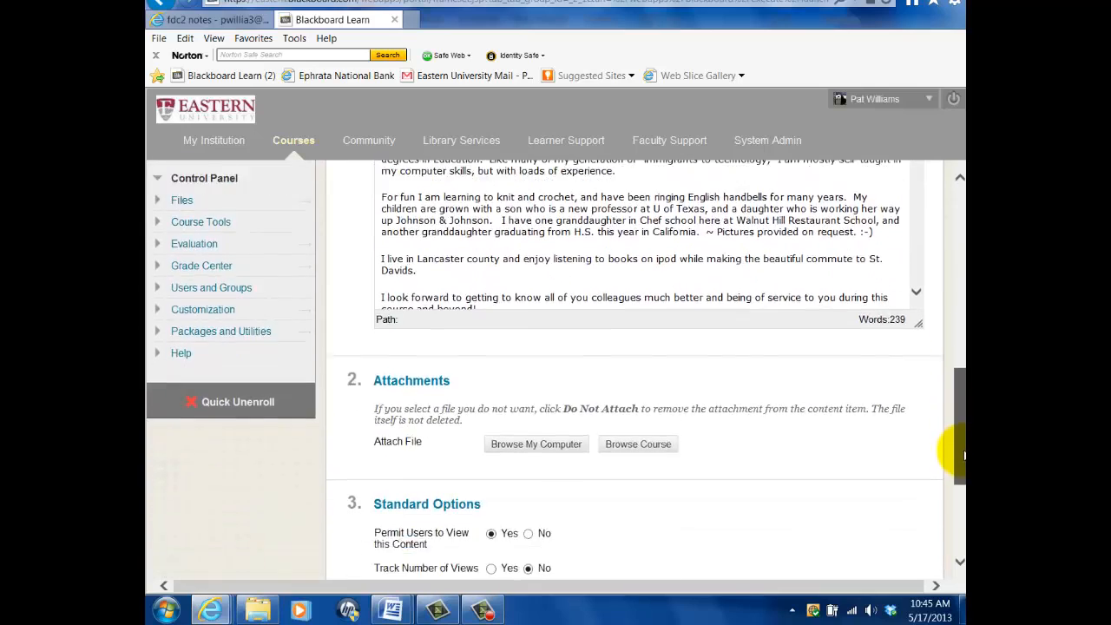
scroll(down, 3)
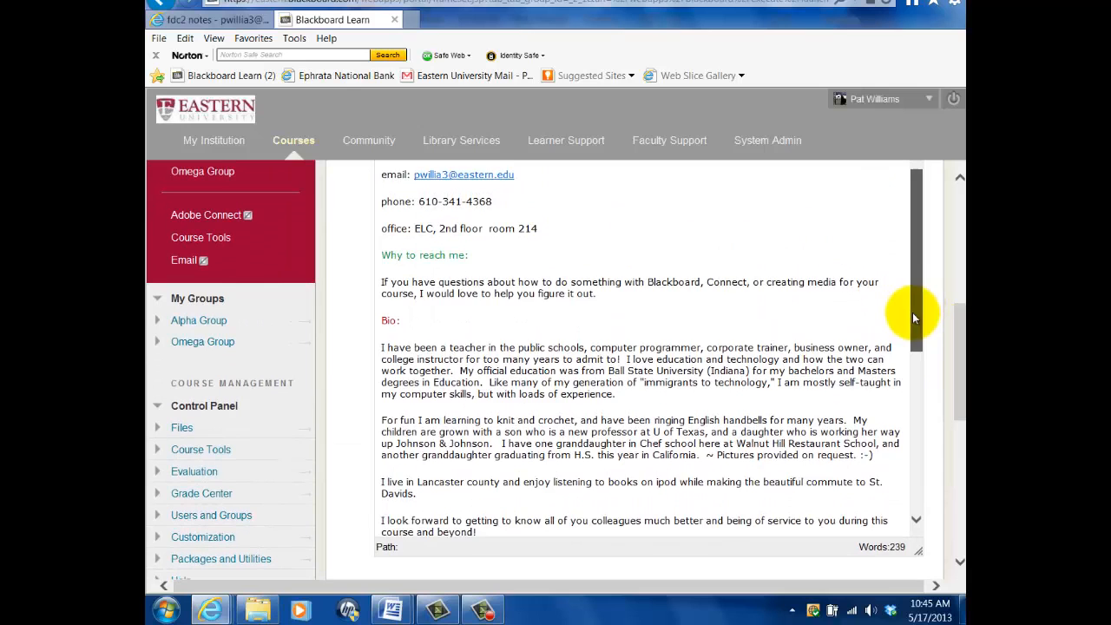
scroll(down, 3)
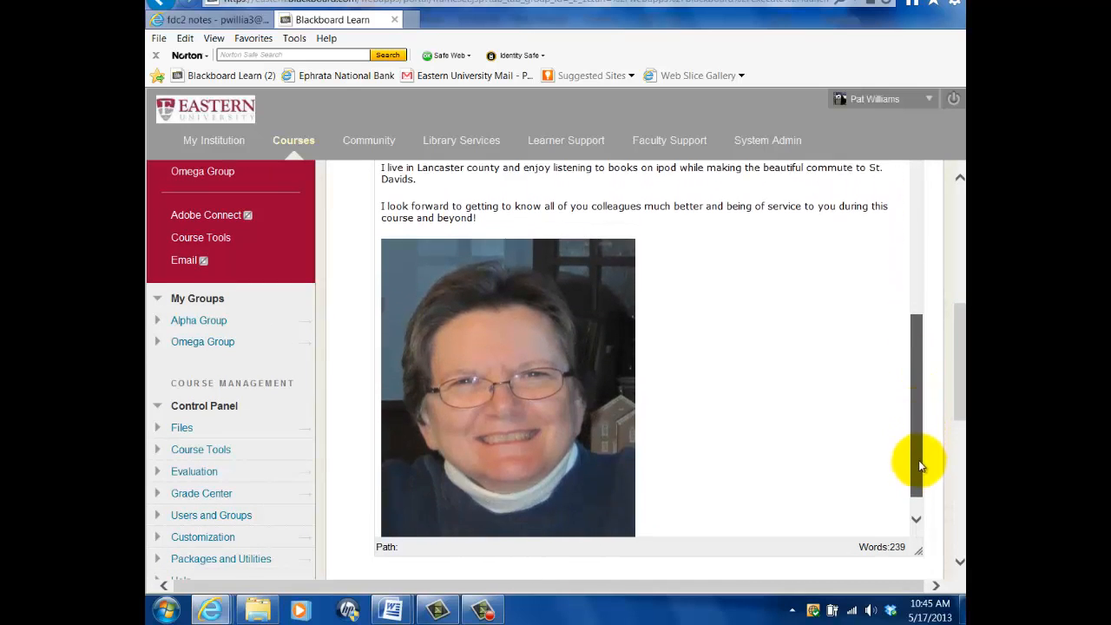
click(508, 373)
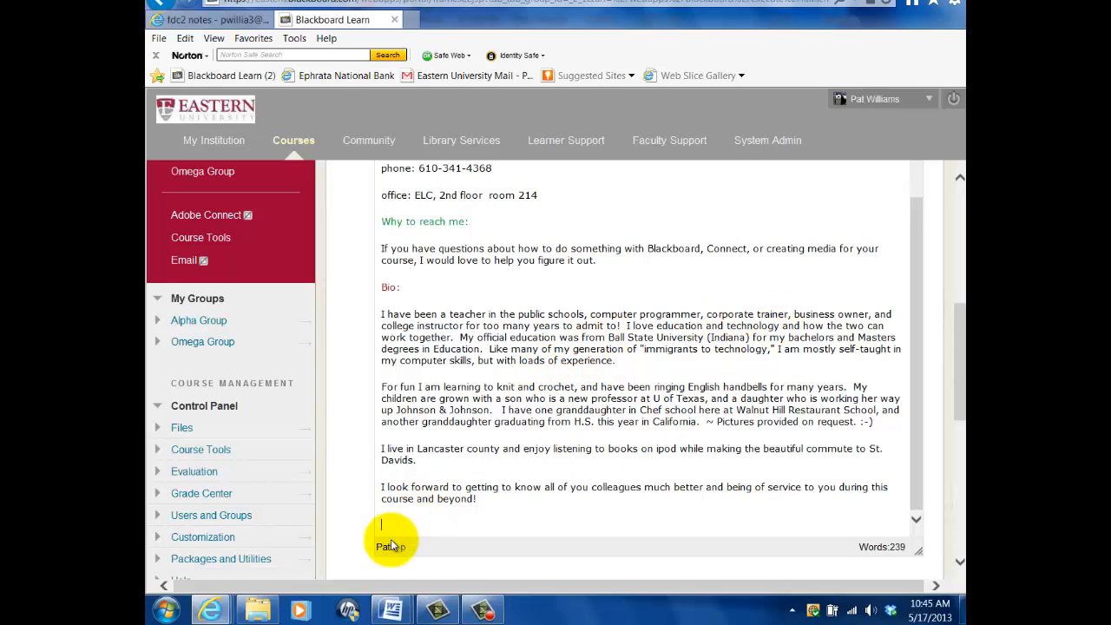
mouse_move(888, 452)
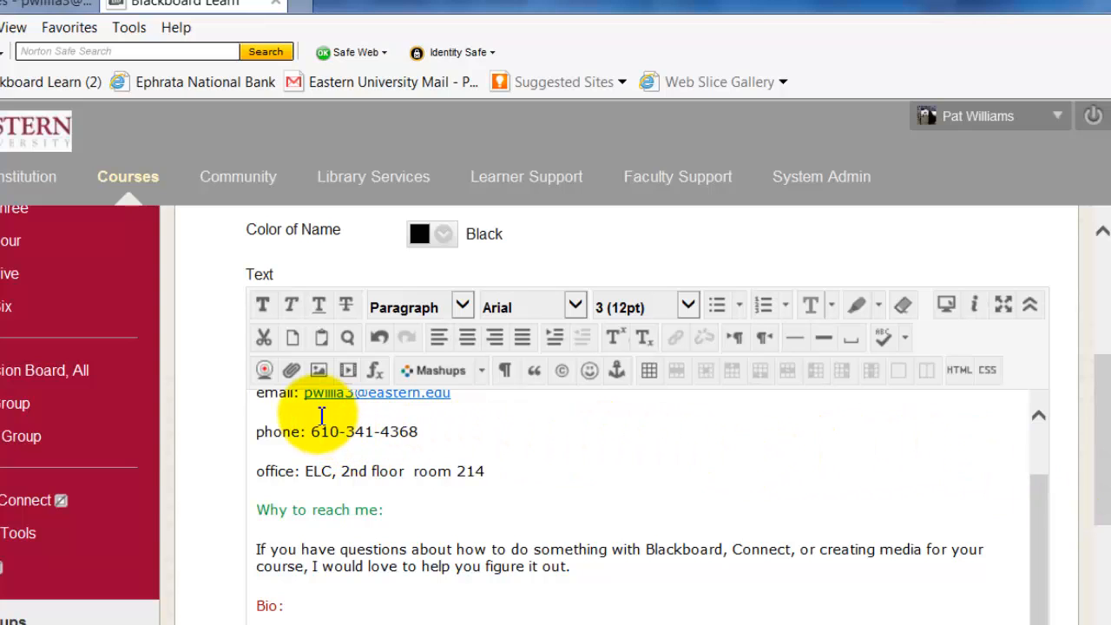
mouse_move(264, 370)
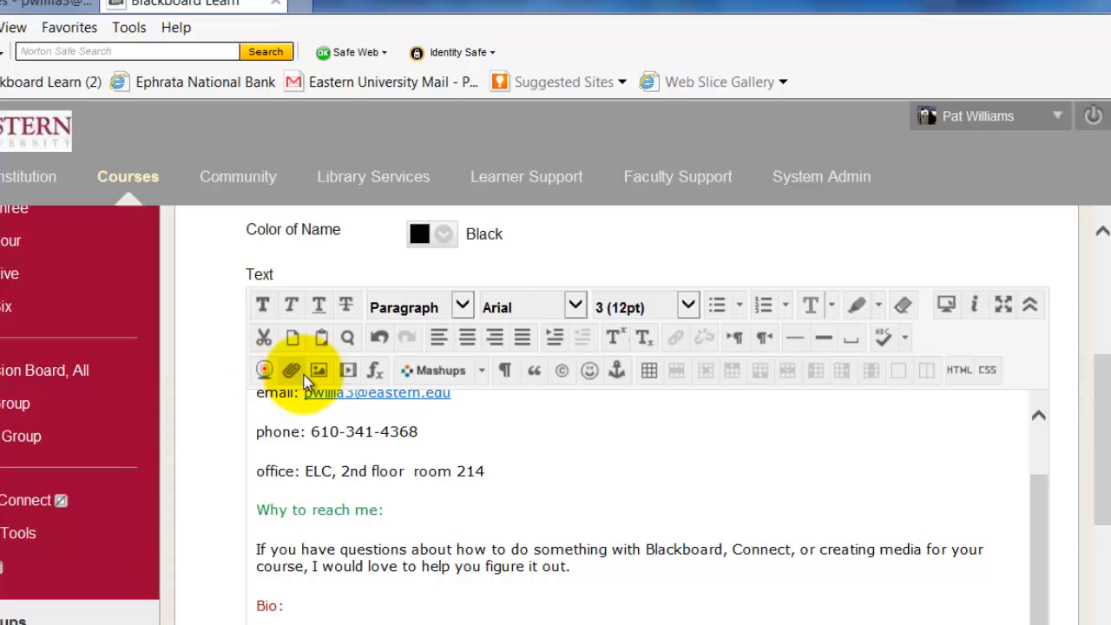
mouse_move(319, 371)
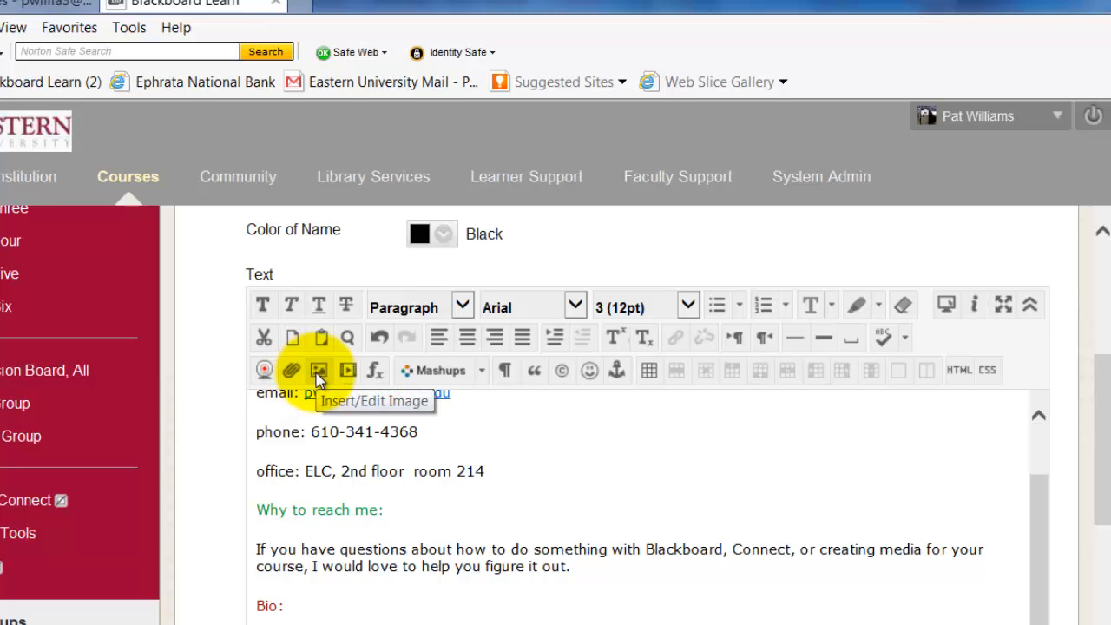
- Start an image insert and browse the computer for a photo file
click(320, 371)
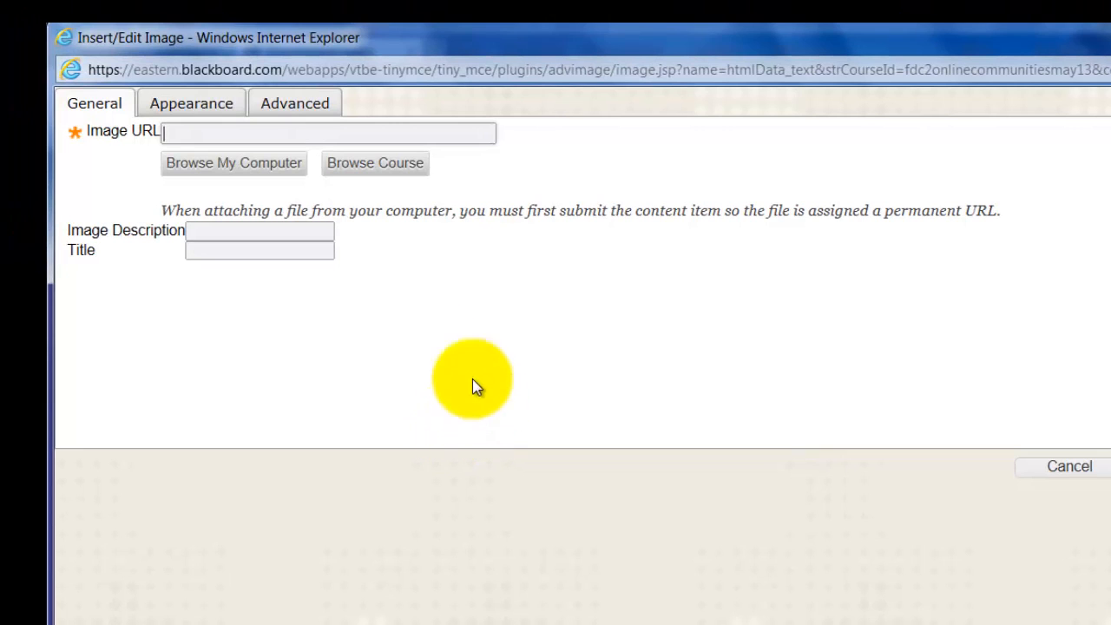
mouse_move(106, 113)
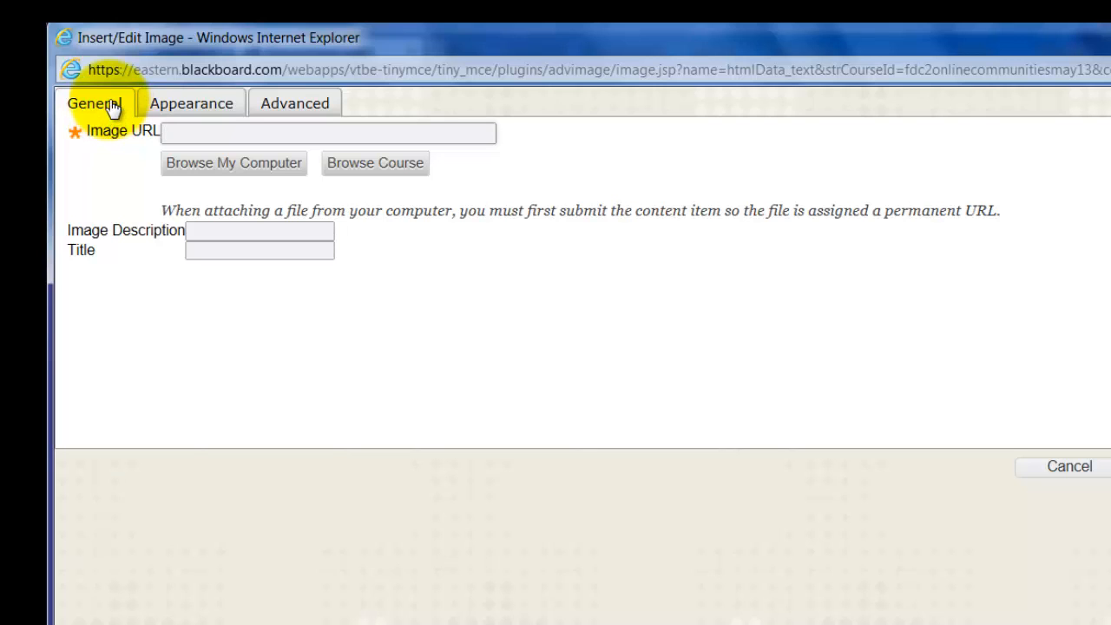
mouse_move(130, 145)
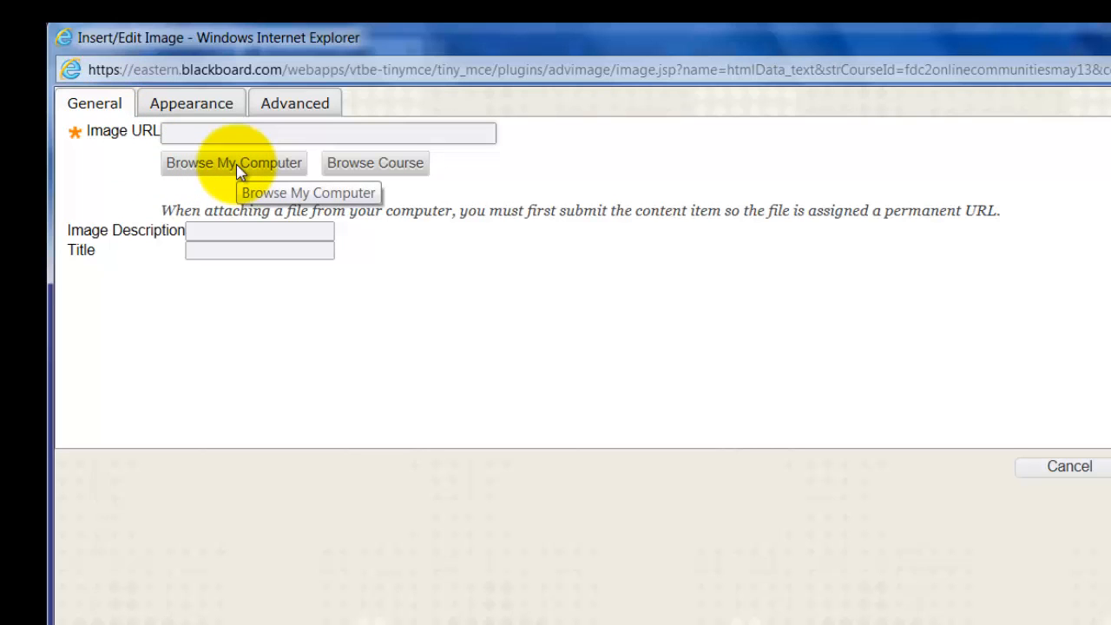
click(233, 162)
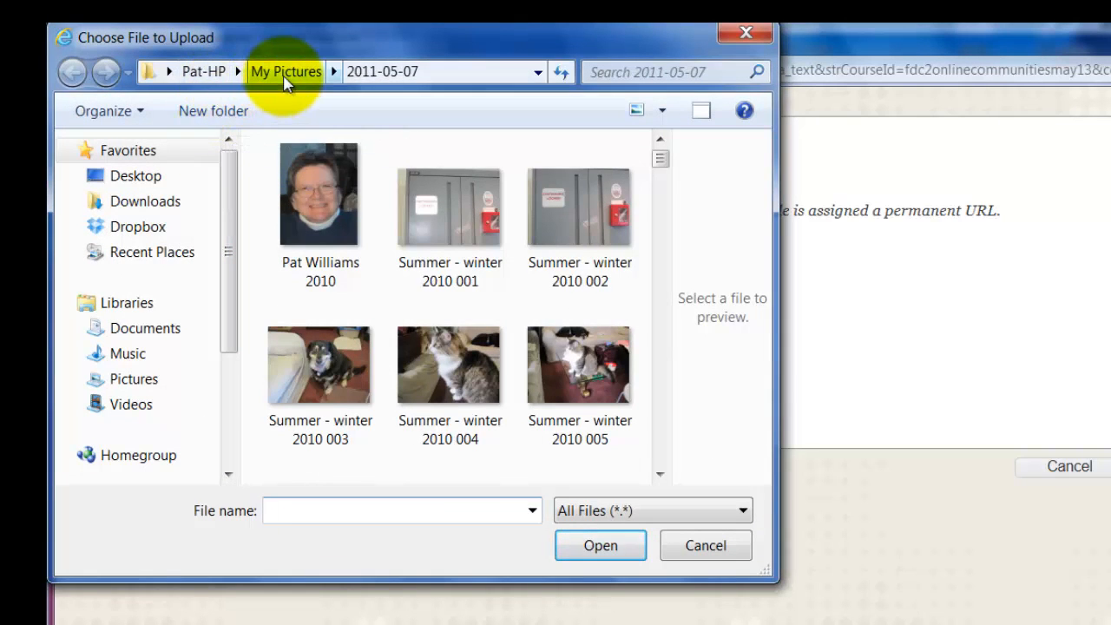
click(320, 193)
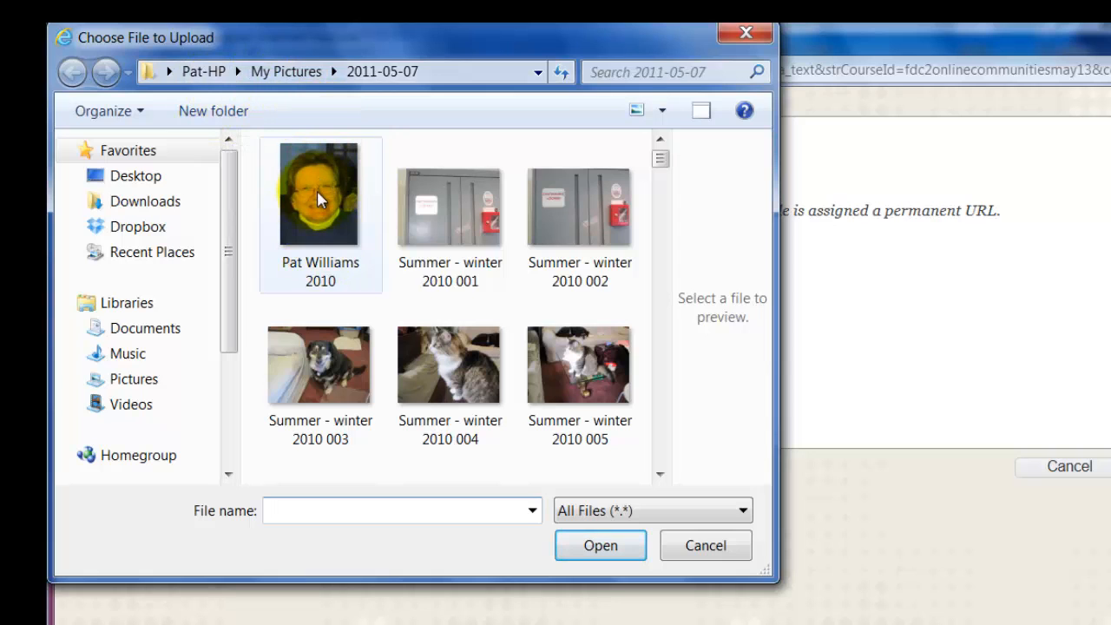
click(321, 193)
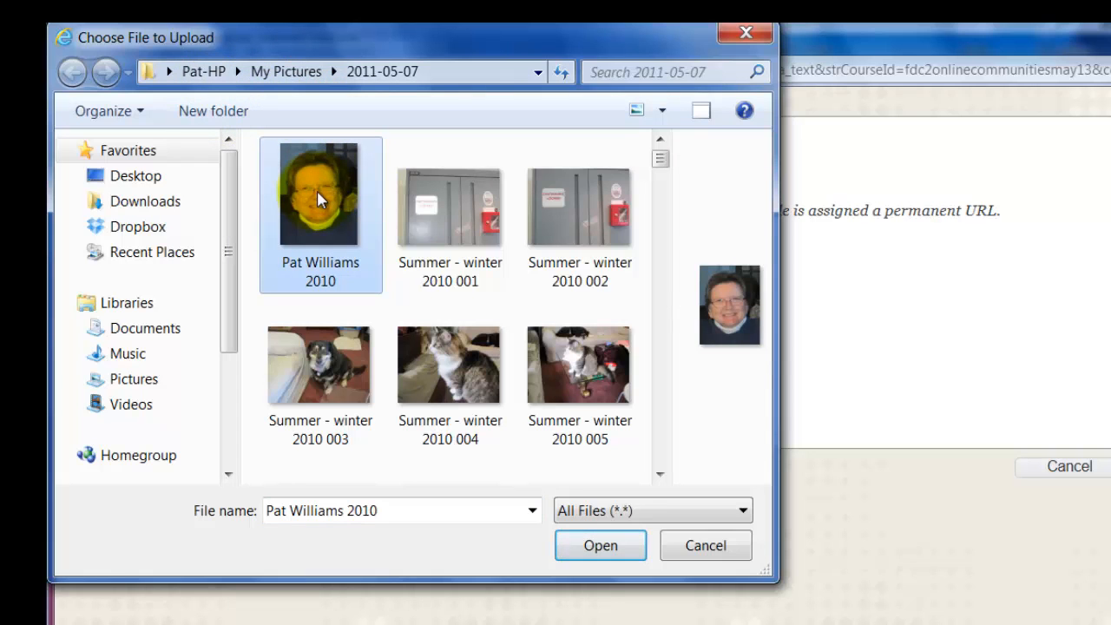
click(600, 545)
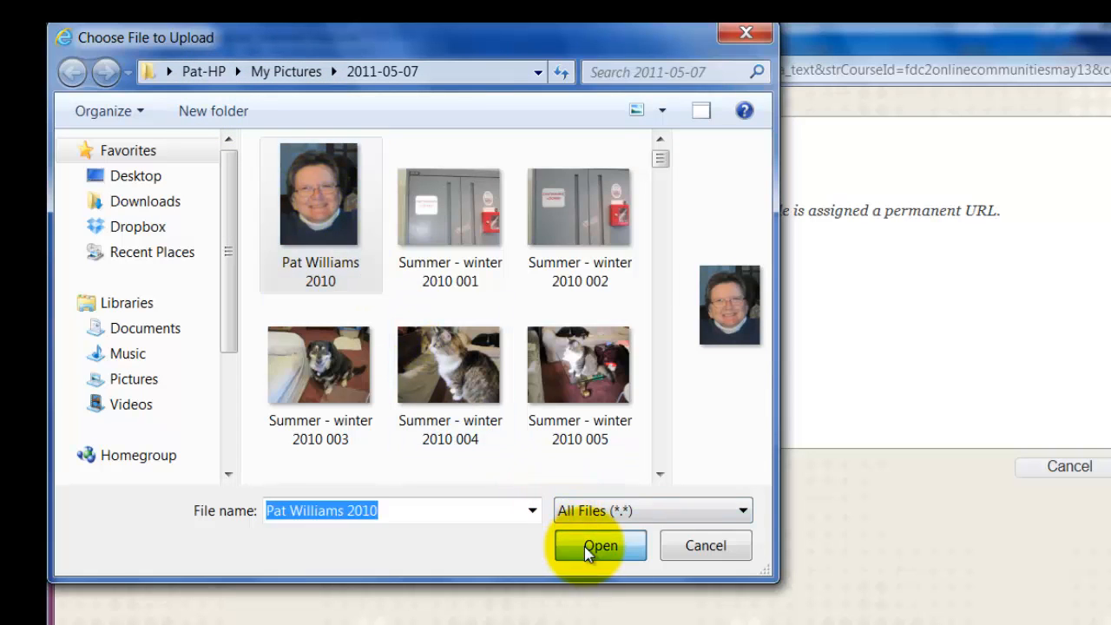
click(599, 545)
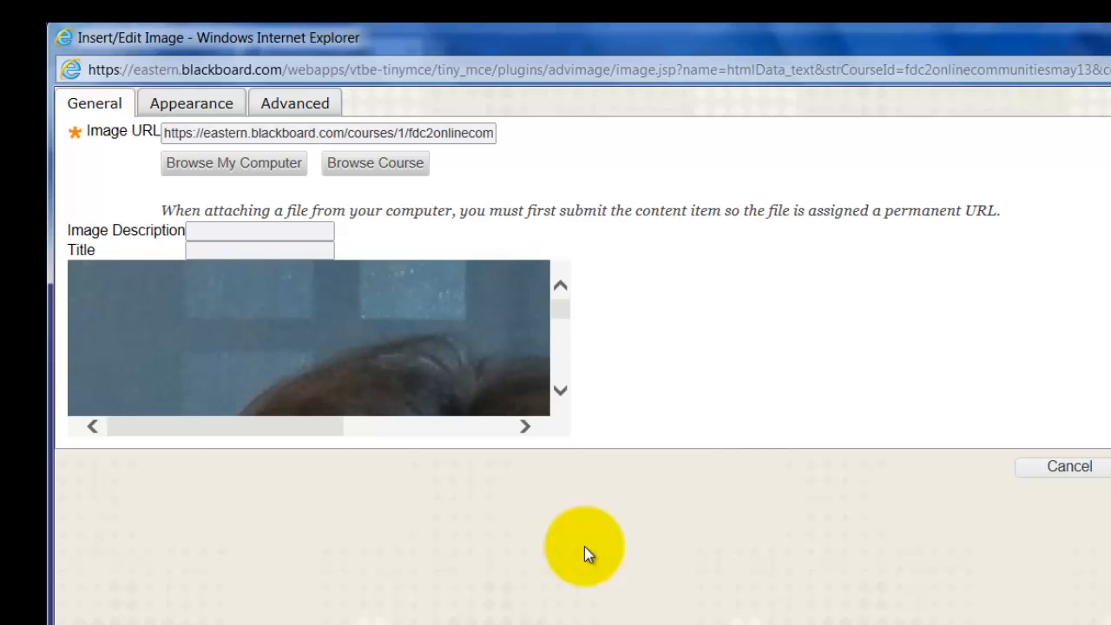
mouse_move(612, 521)
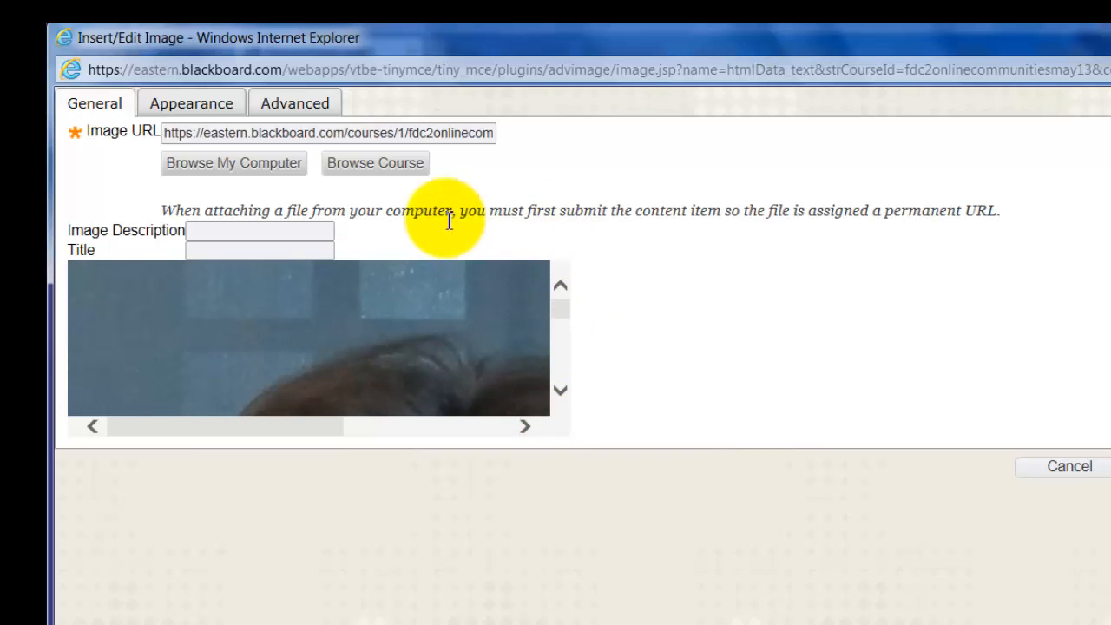
mouse_move(224, 139)
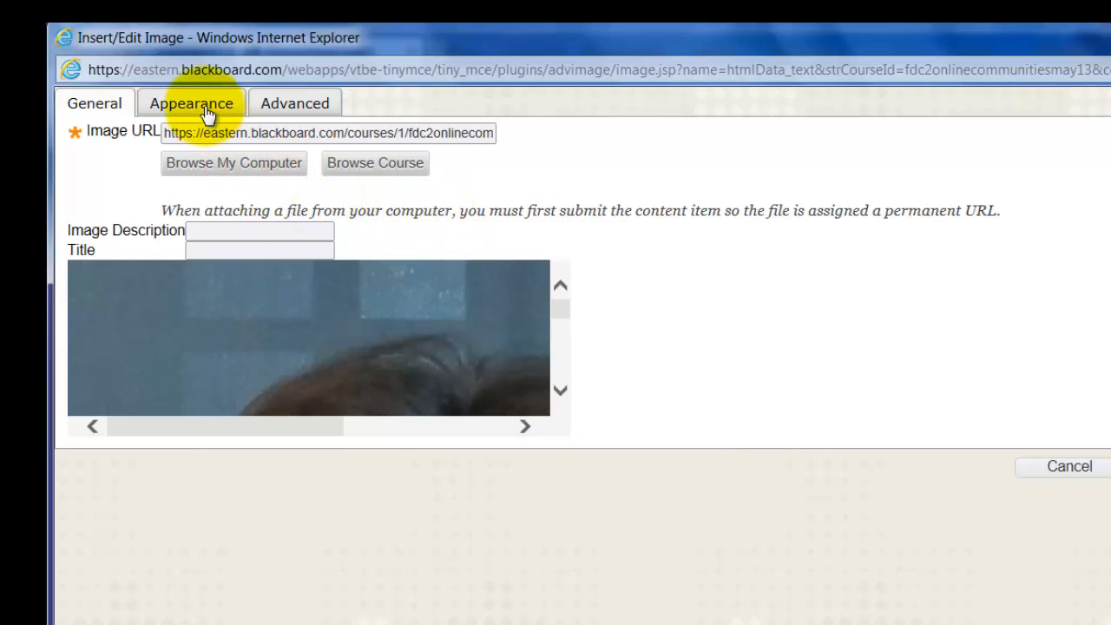
- Change the image width from 700 to 500 px, keeping proportions constrained
click(191, 103)
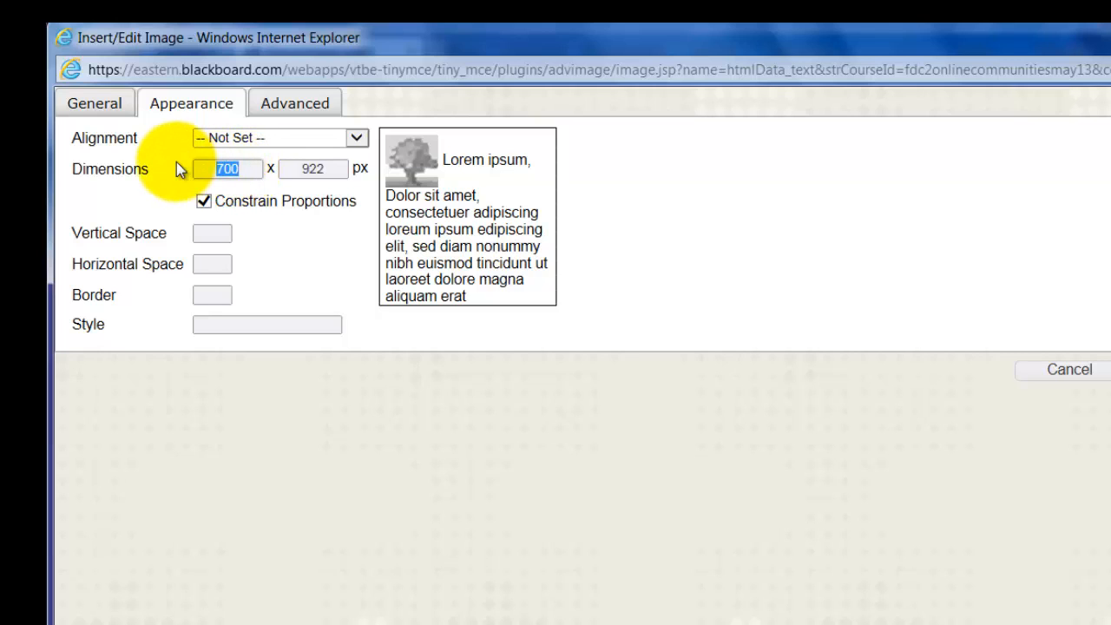
text(5)
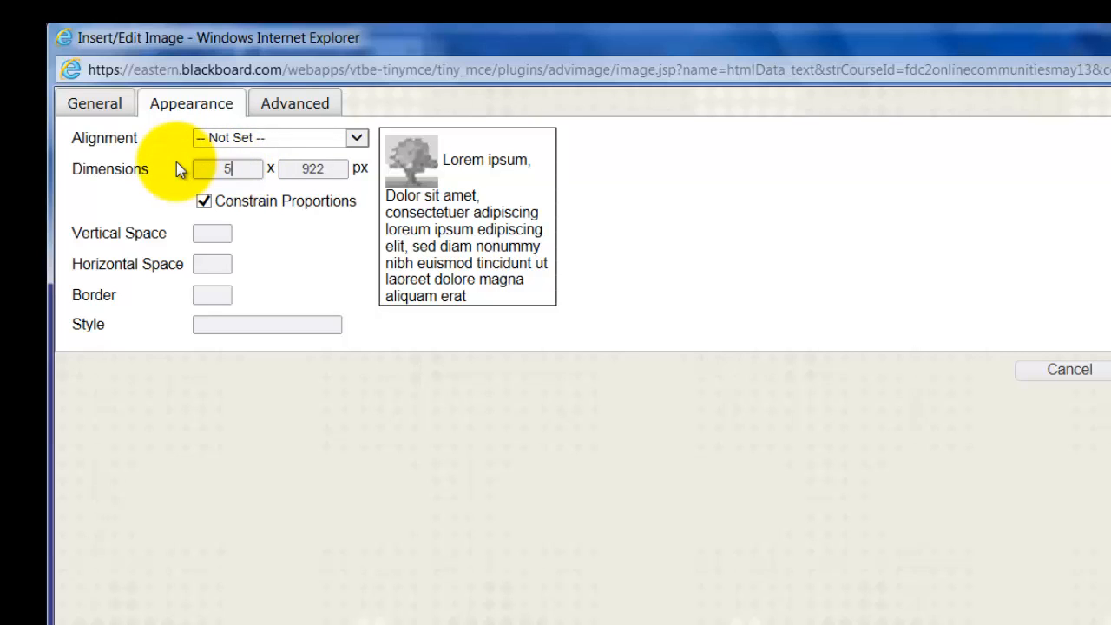
text(00)
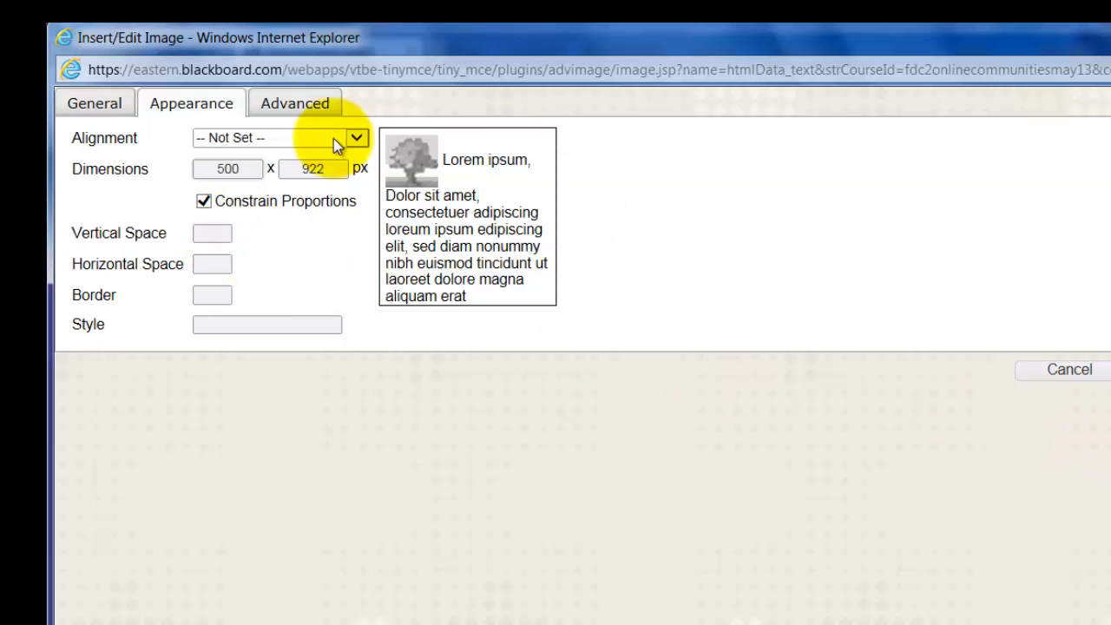
click(94, 103)
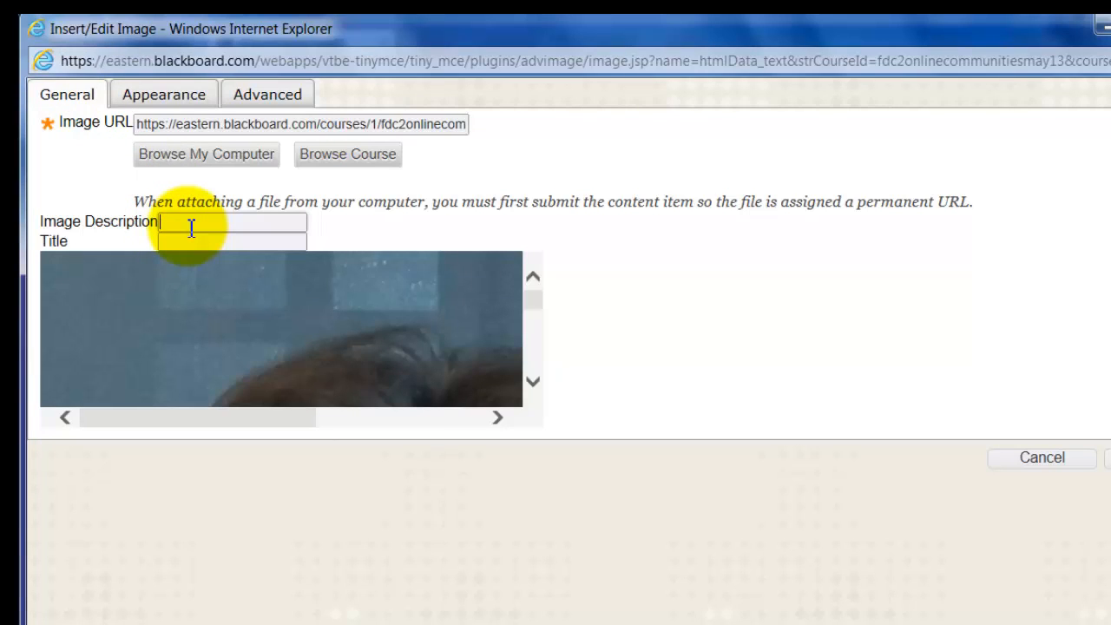
text(Pat Williams)
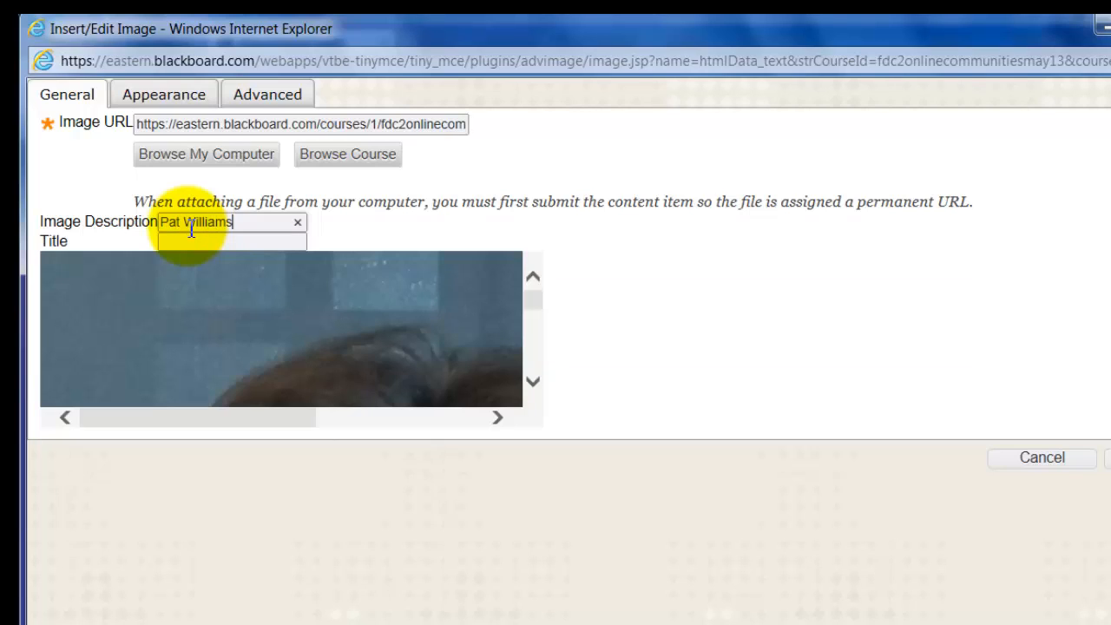
text(photo)
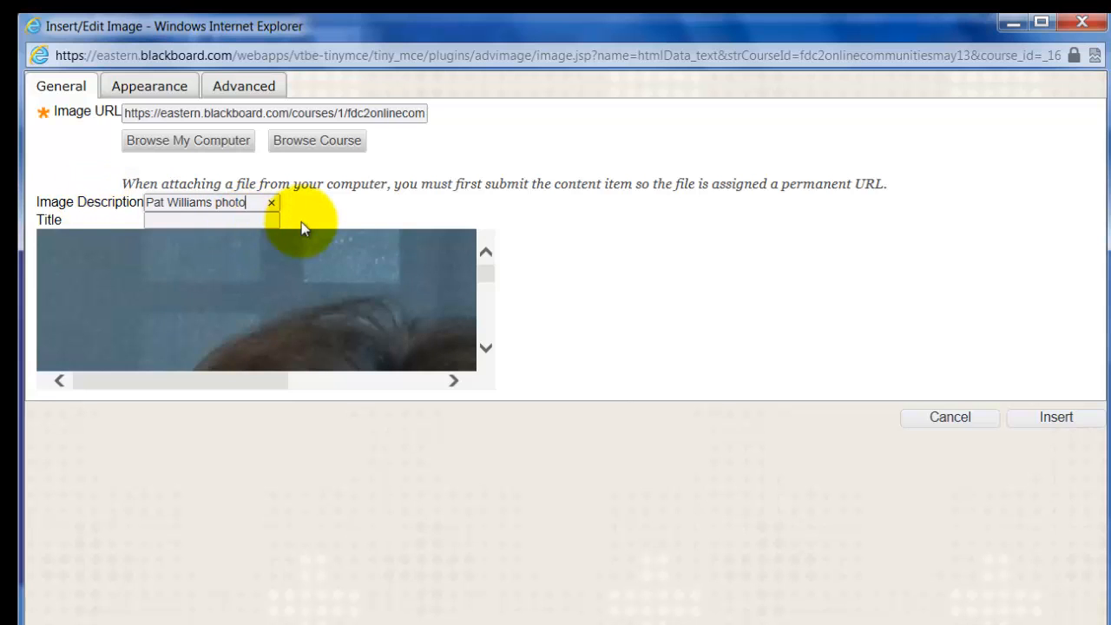
mouse_move(311, 236)
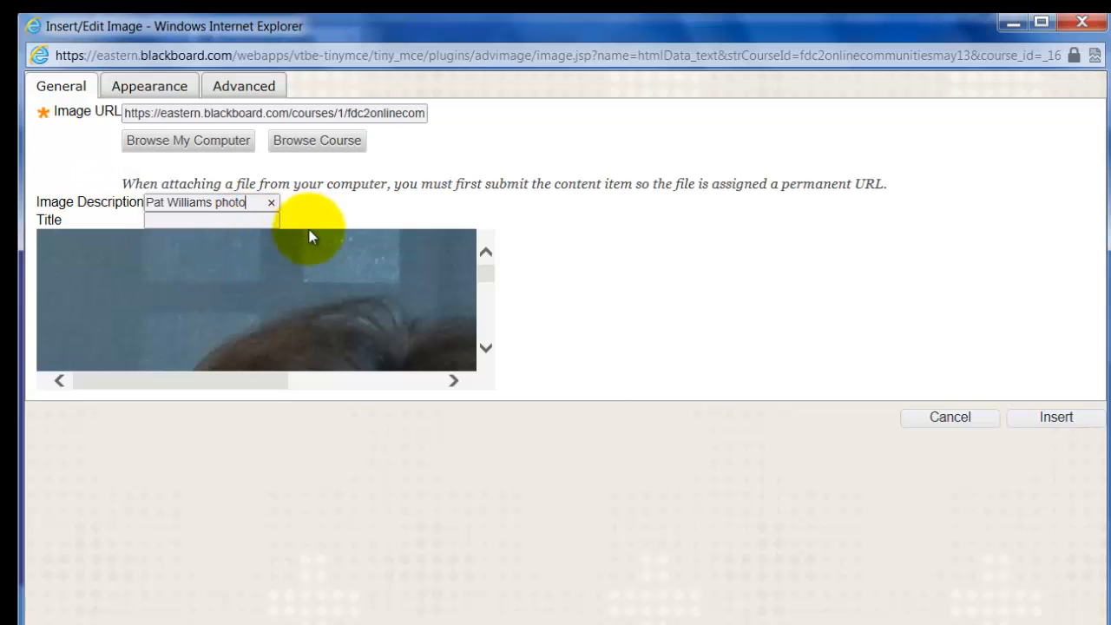
mouse_move(925, 478)
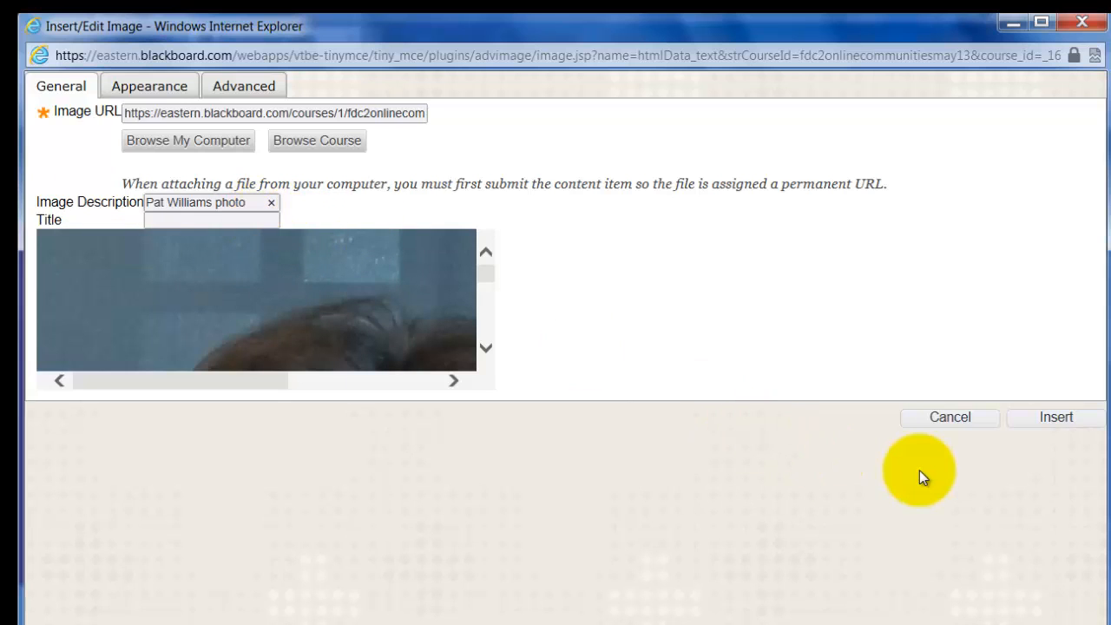
mouse_move(1057, 434)
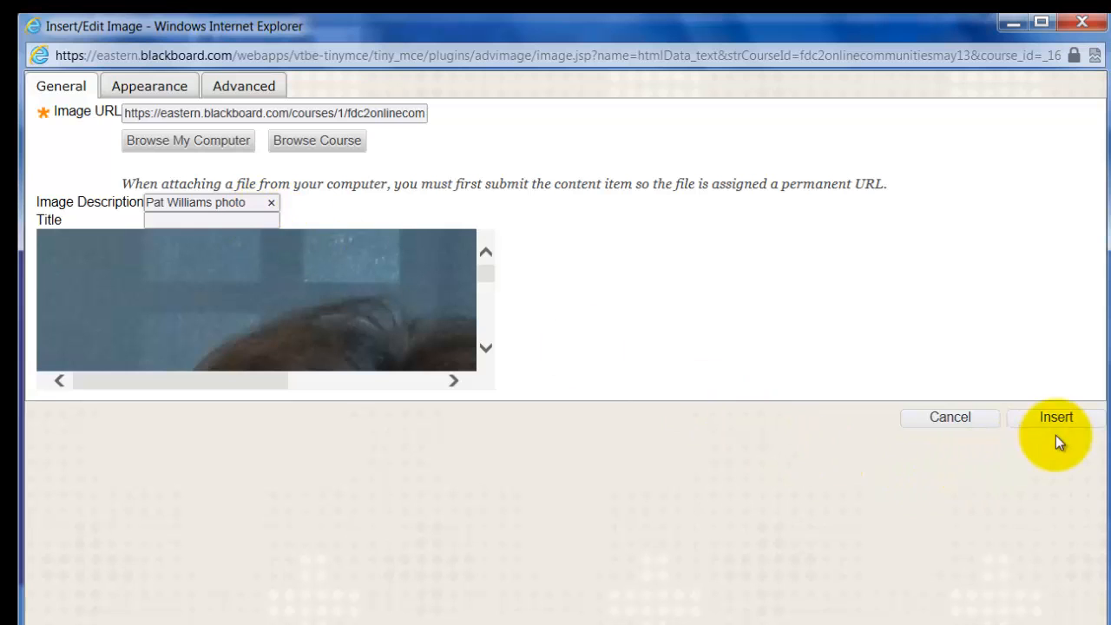
click(1056, 417)
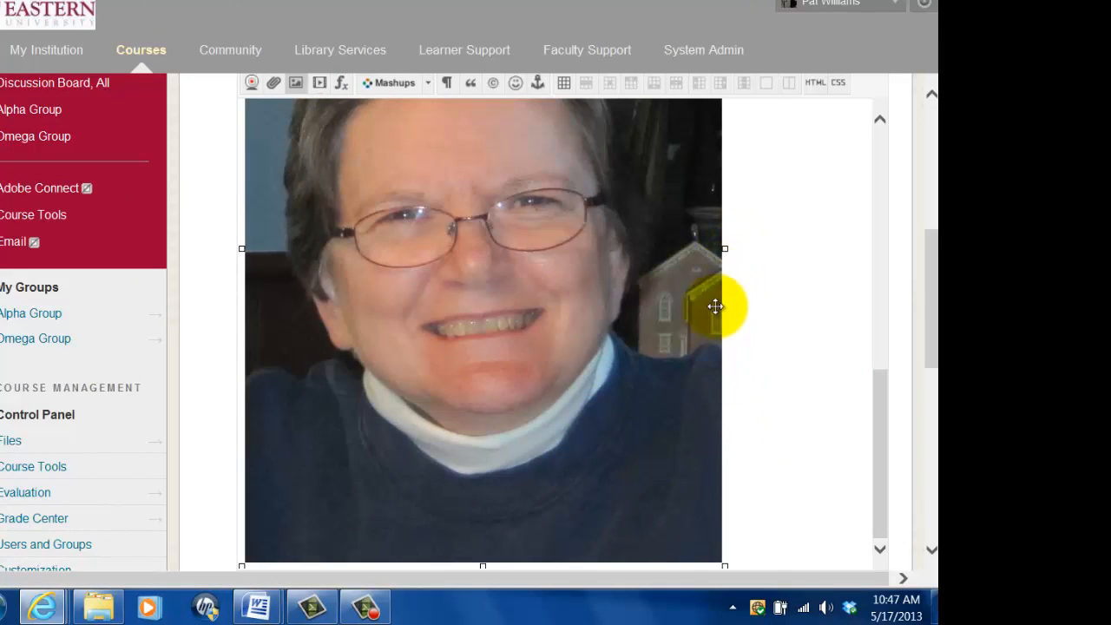
mouse_move(208, 336)
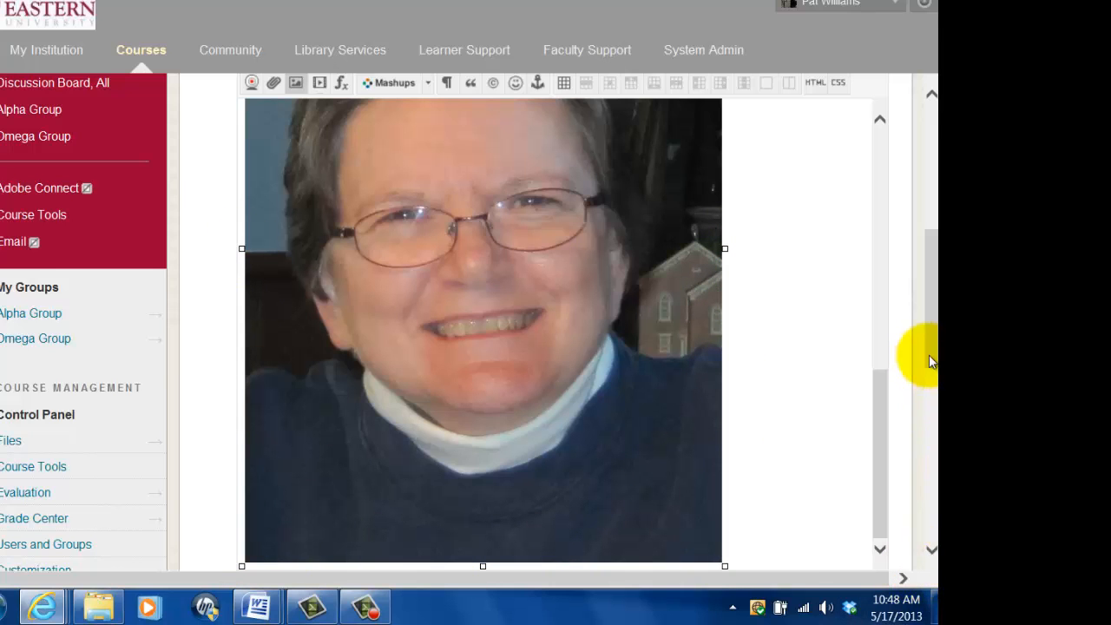
- Shrink the inserted photo by dragging its corner handle inward
scroll(down, 3)
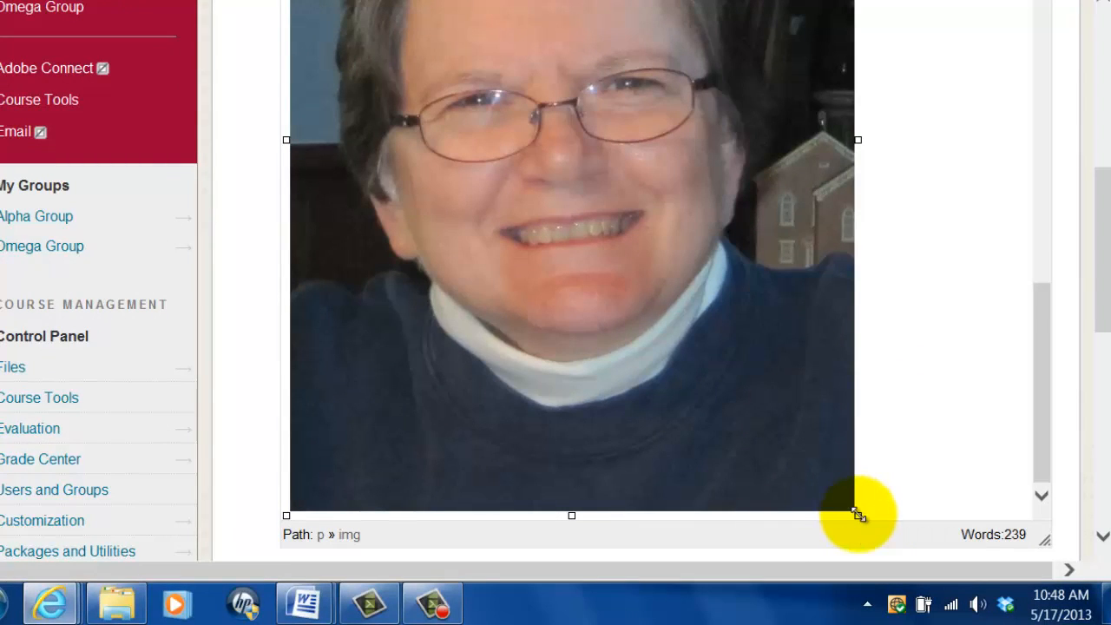
drag(858, 514, 720, 514)
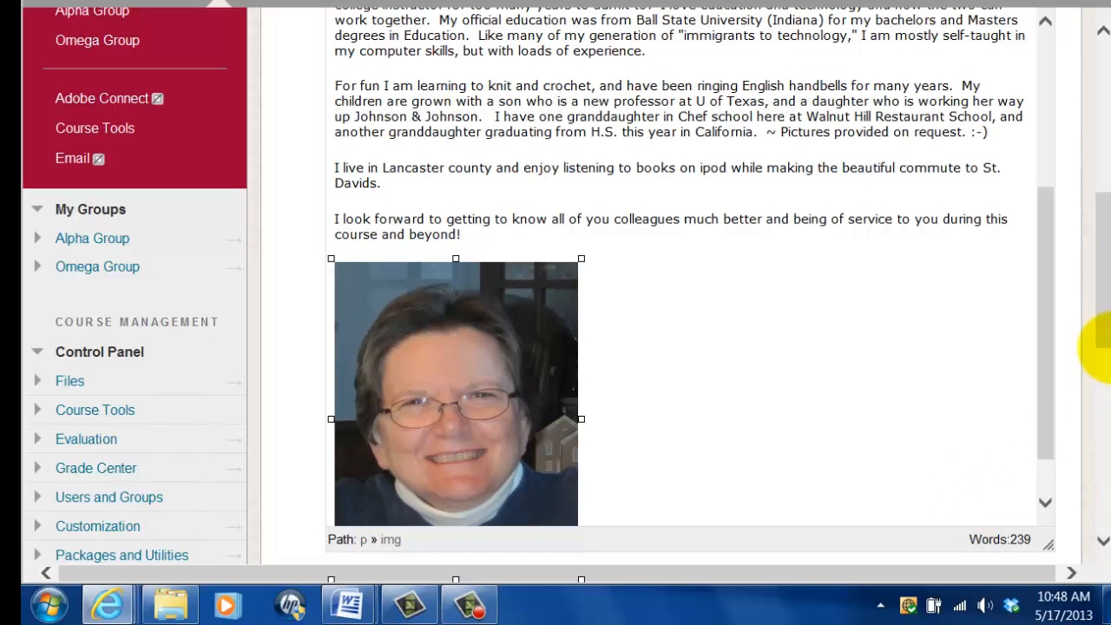
scroll(down, 3)
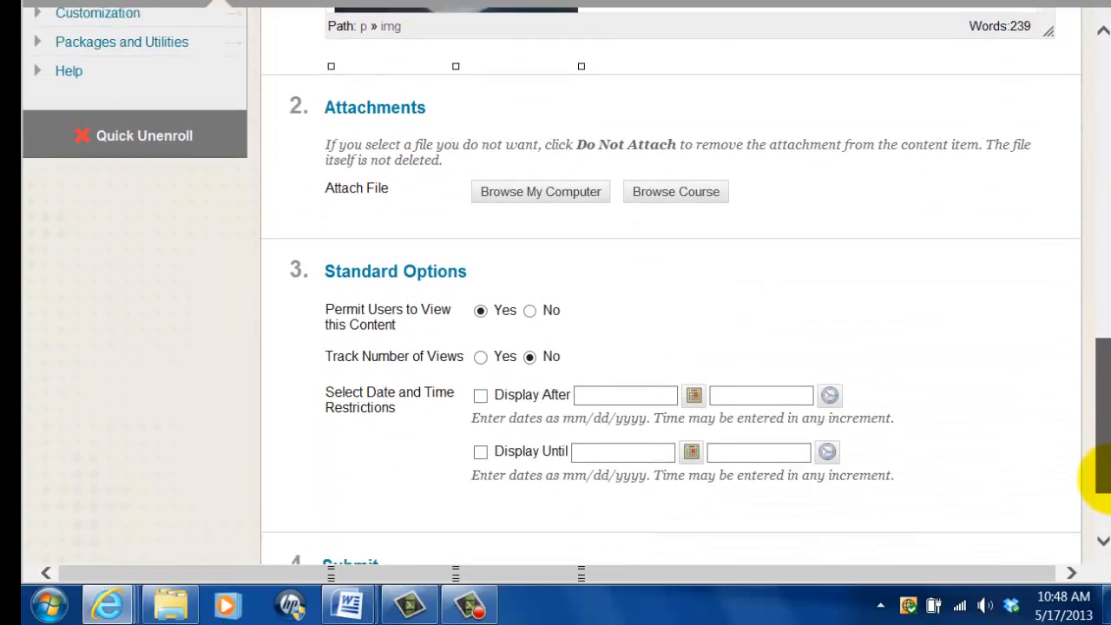
scroll(down, 3)
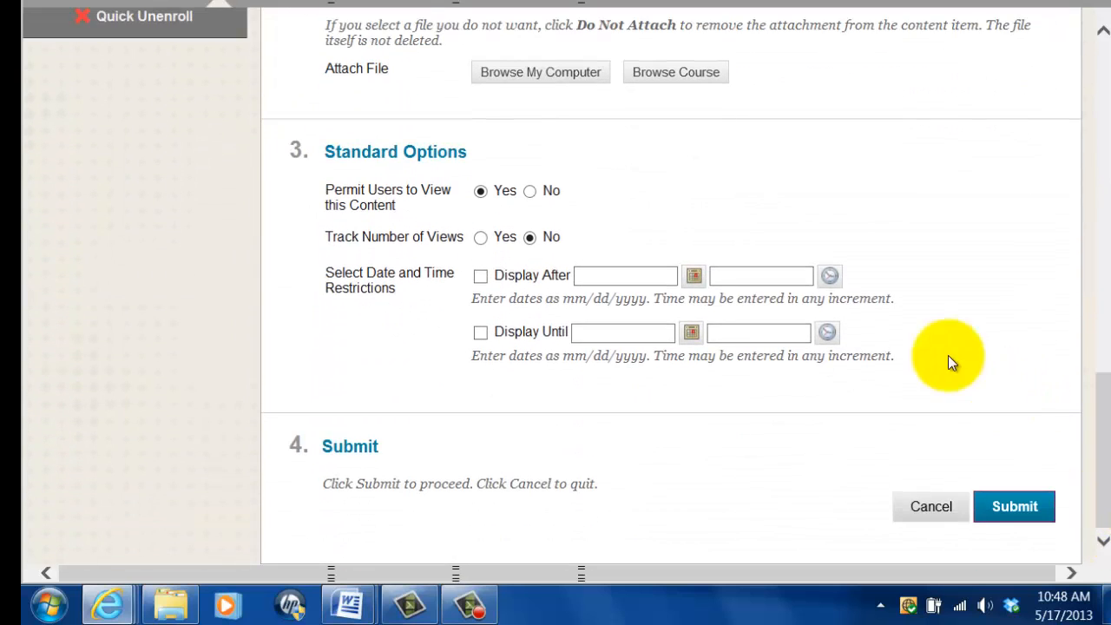
mouse_move(465, 222)
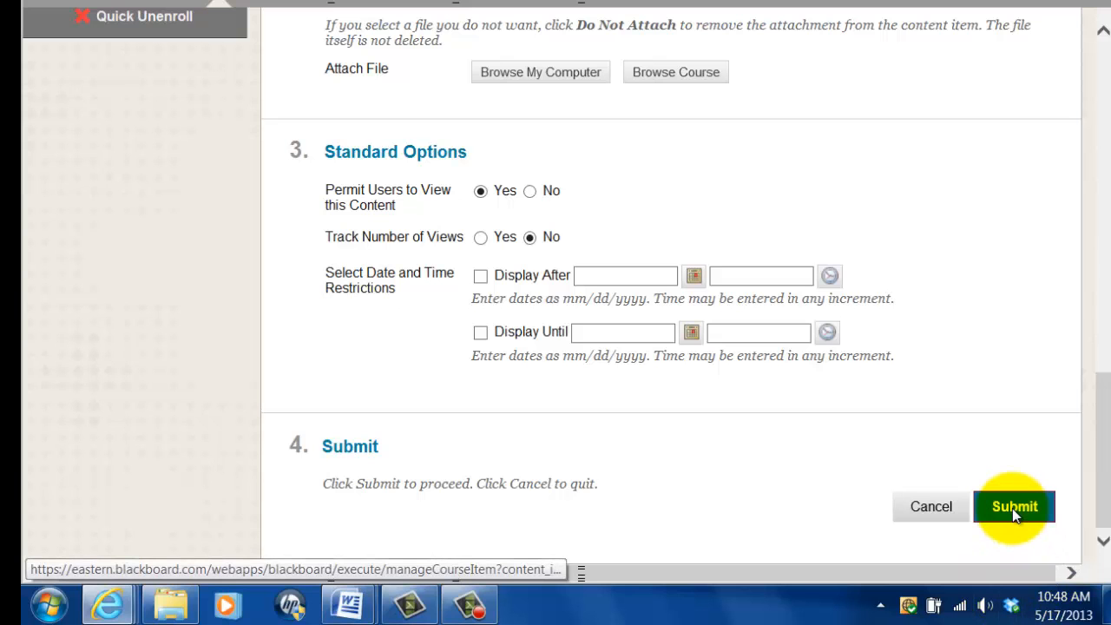
click(1014, 506)
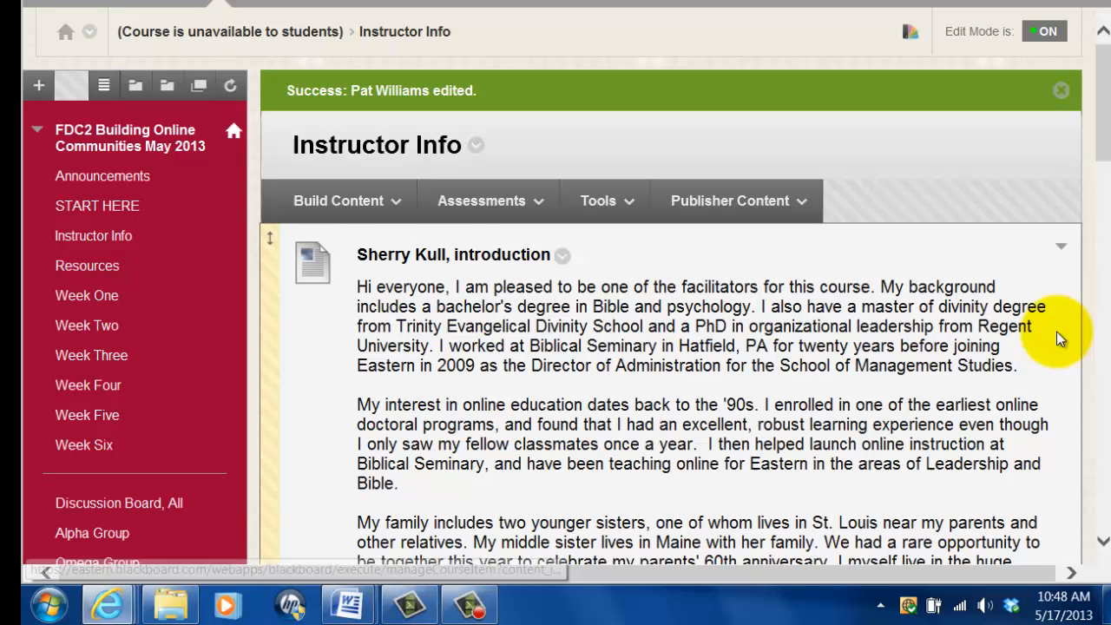
- Scroll to the saved item and dismiss the Windows color scheme warning
scroll(down, 3)
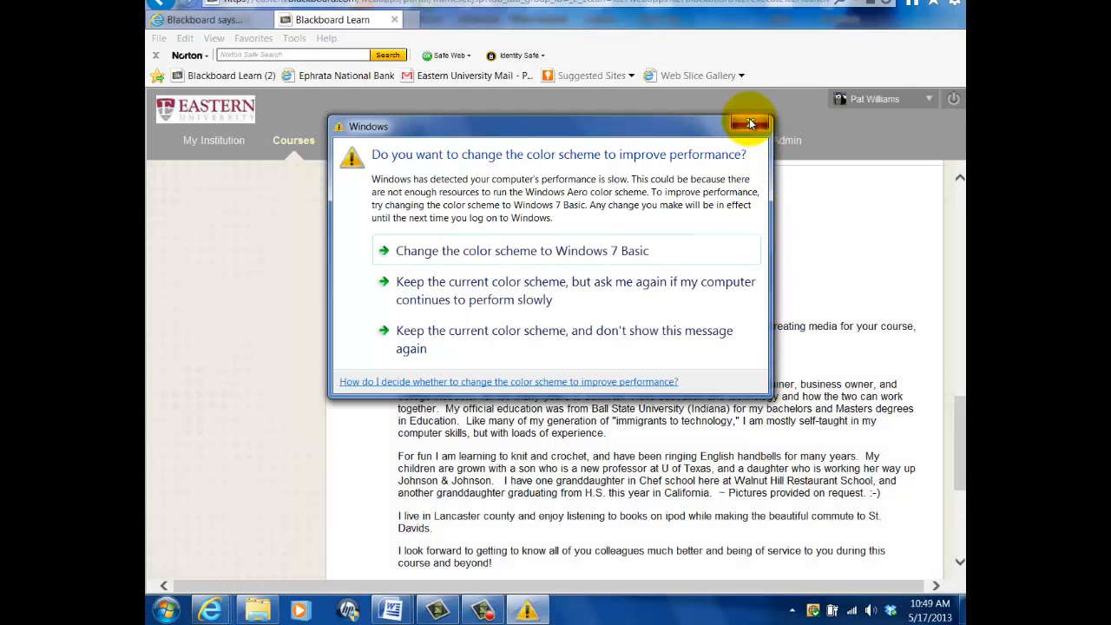
click(750, 124)
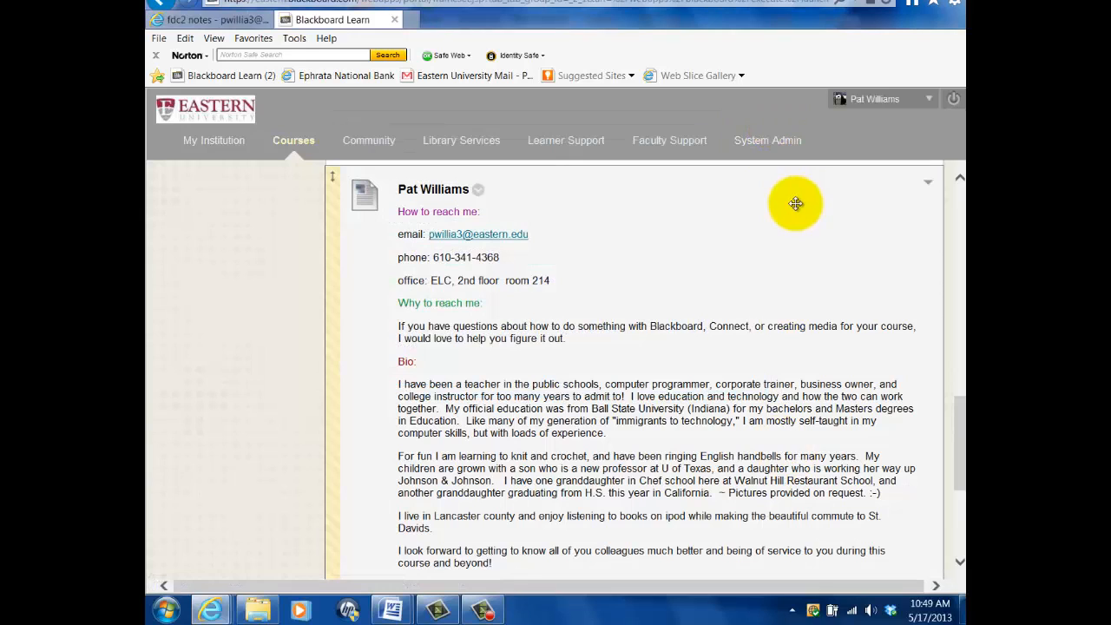